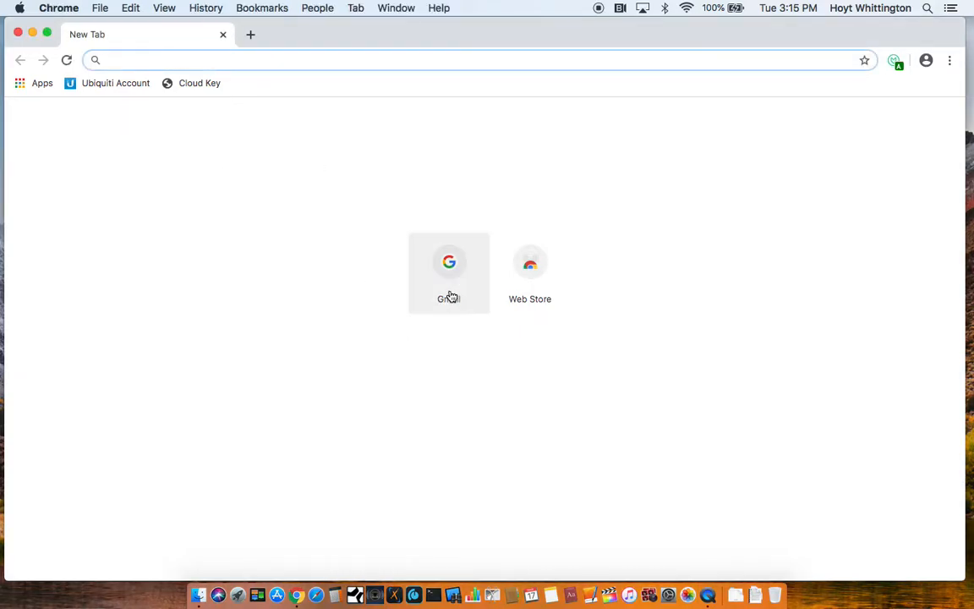
Step: Sign in to Gmail with the school account by entering its password and submitting it
click(450, 271)
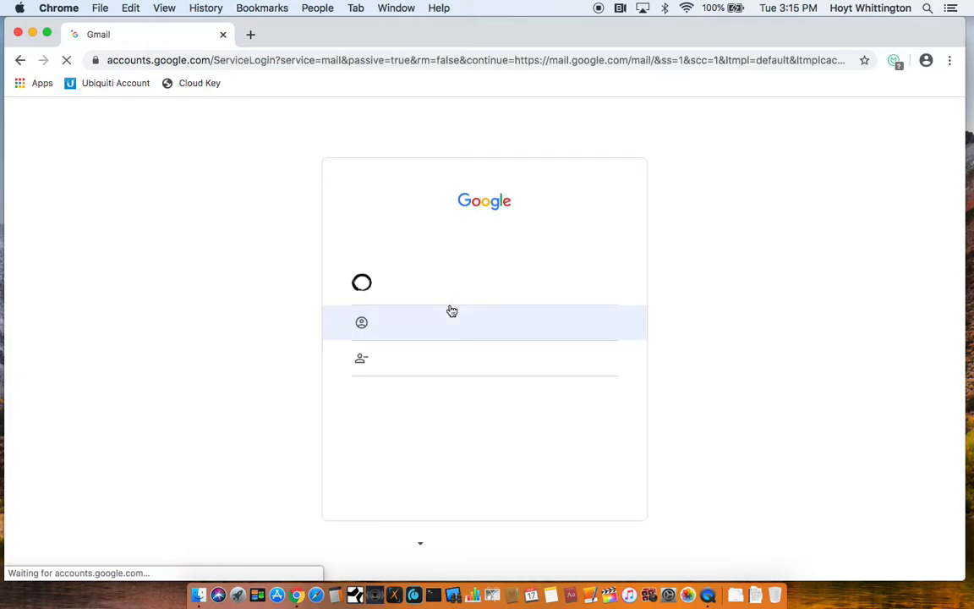
click(484, 321)
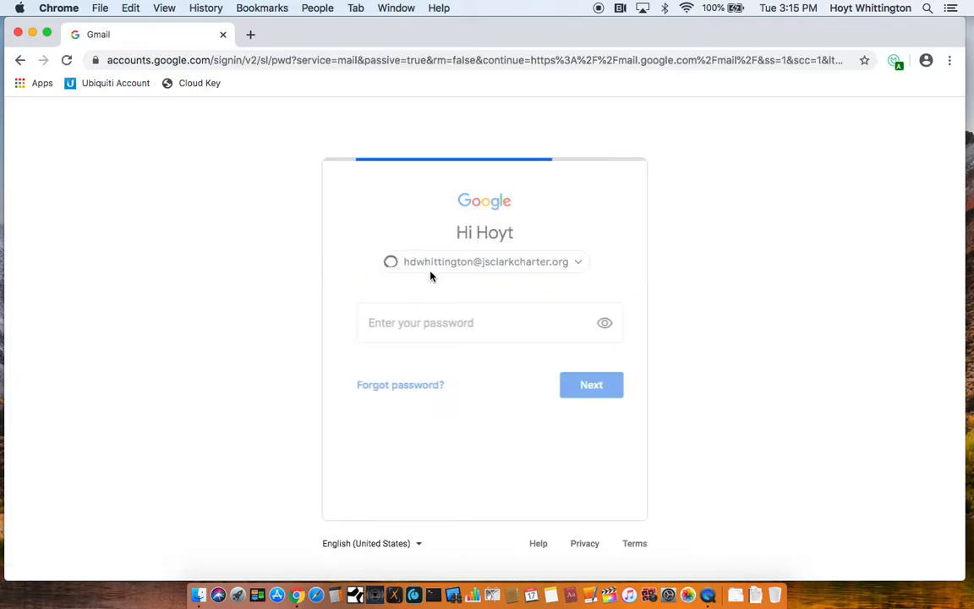
click(483, 321)
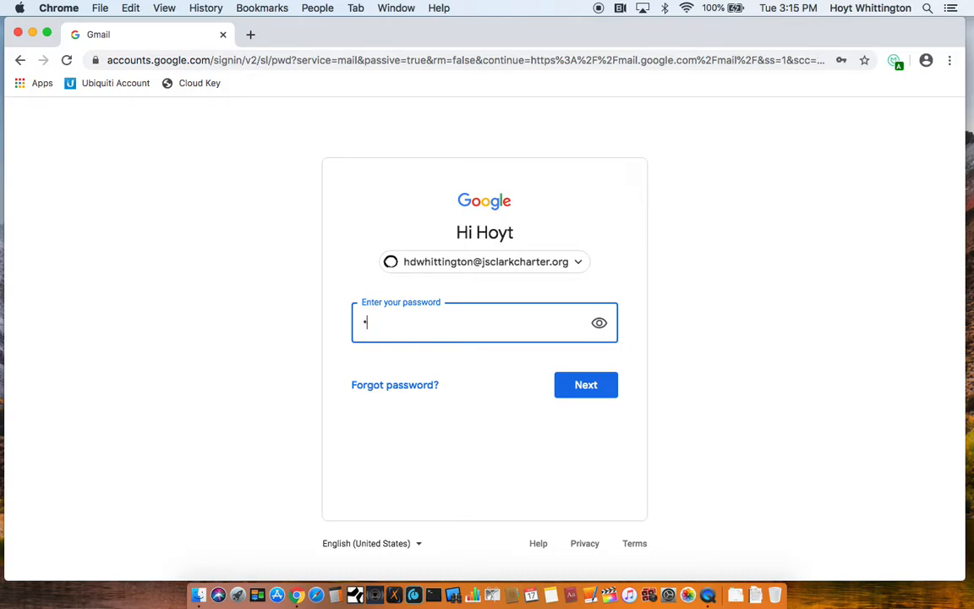
text(••••)
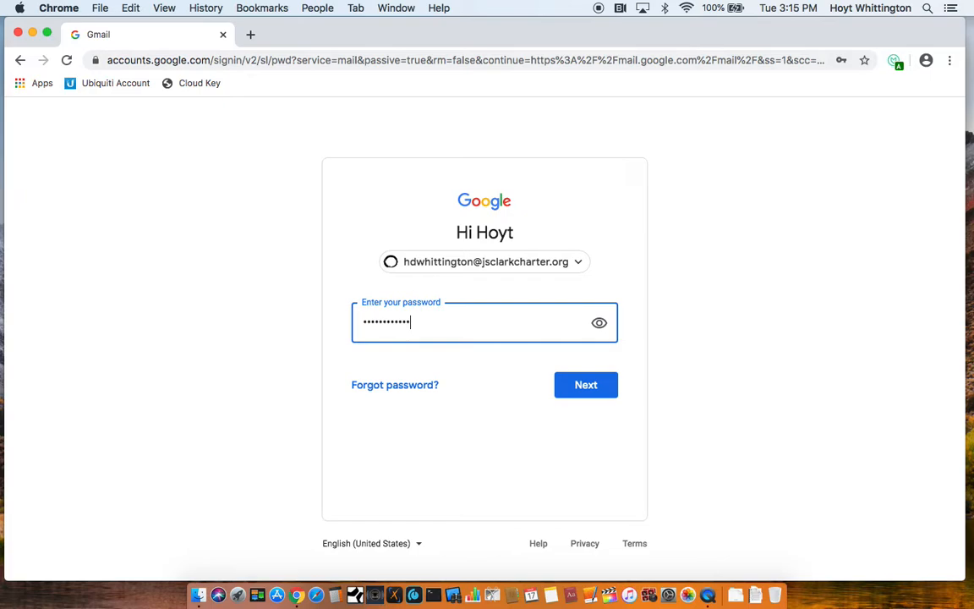
text(•••••)
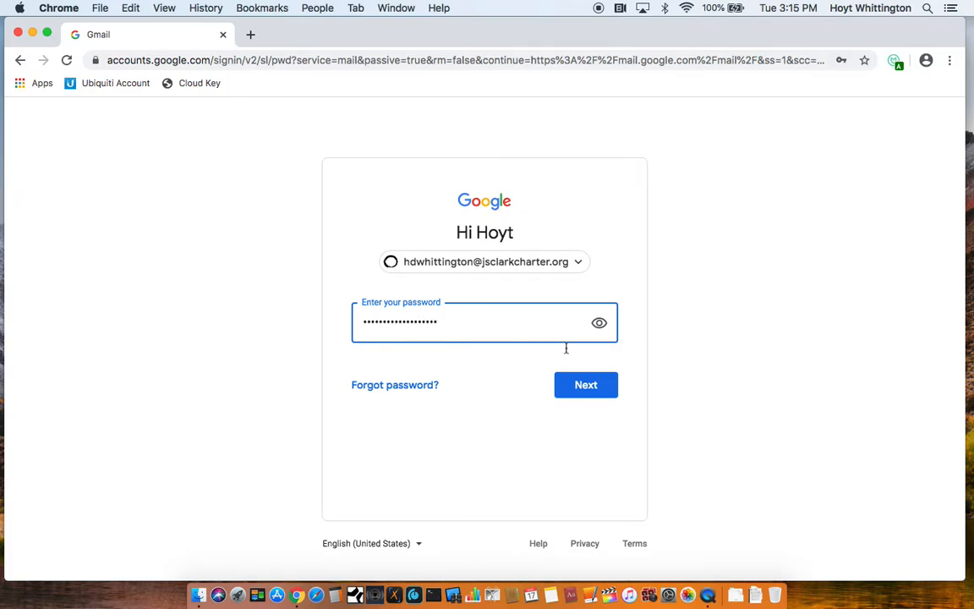
click(585, 386)
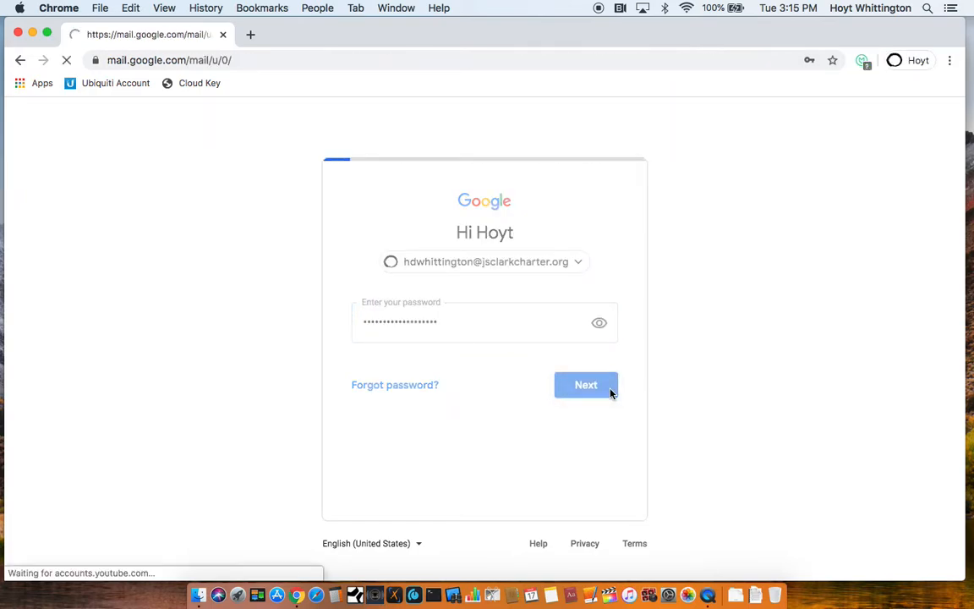
Step: Launch PowerSchool Learning from Gmail's Google apps list, reaching the JS Clark Leadership Academy home page
click(585, 386)
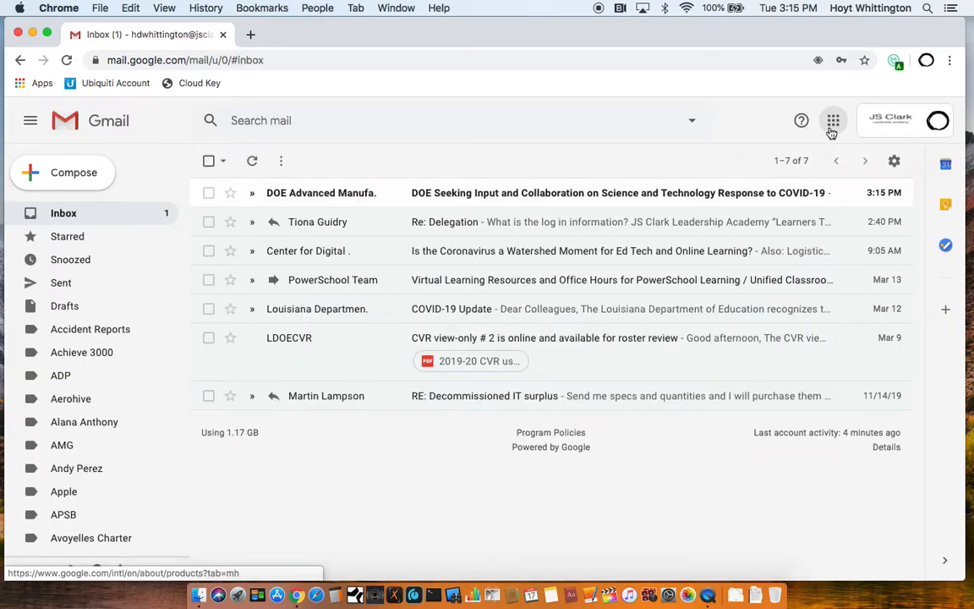
click(832, 120)
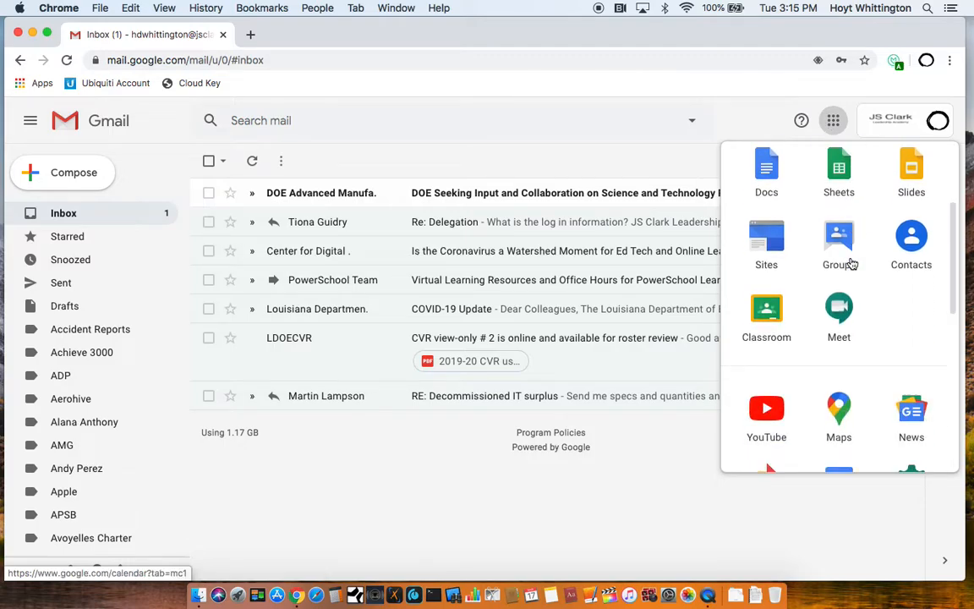
scroll(down, 3)
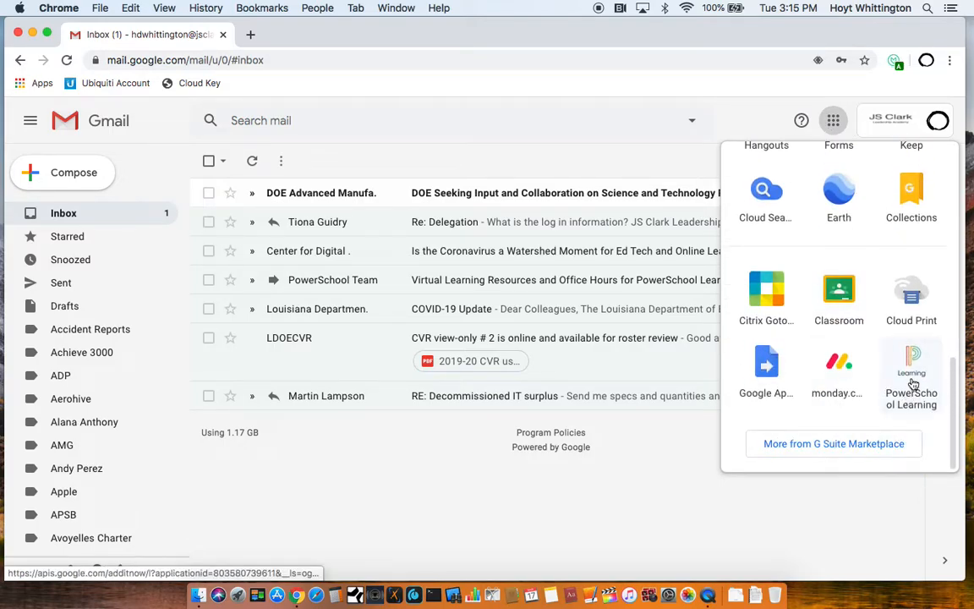
click(911, 364)
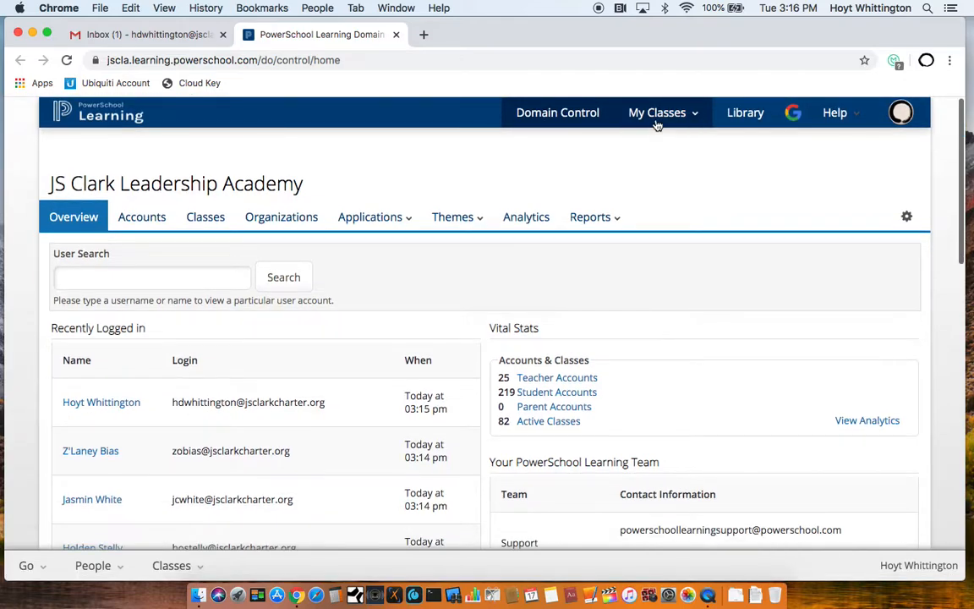
Step: Open the Tech Learning class from My Classes and switch to its Social Studies page
click(656, 111)
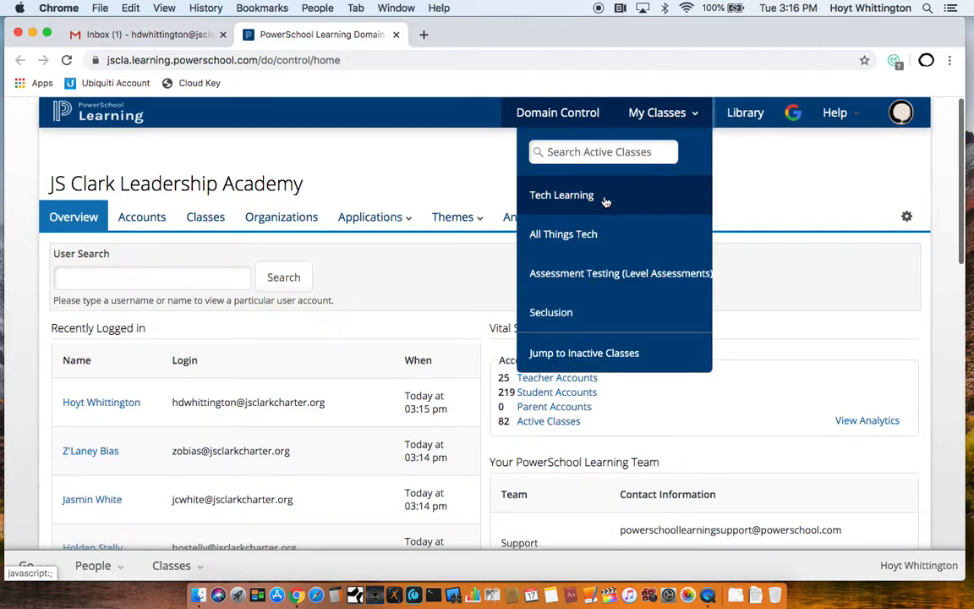
click(561, 194)
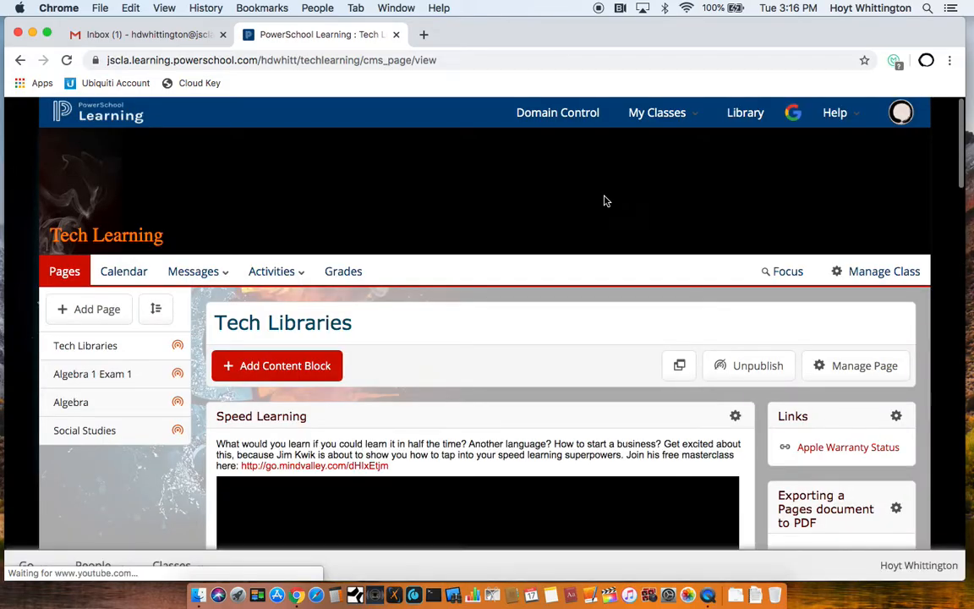
scroll(down, 3)
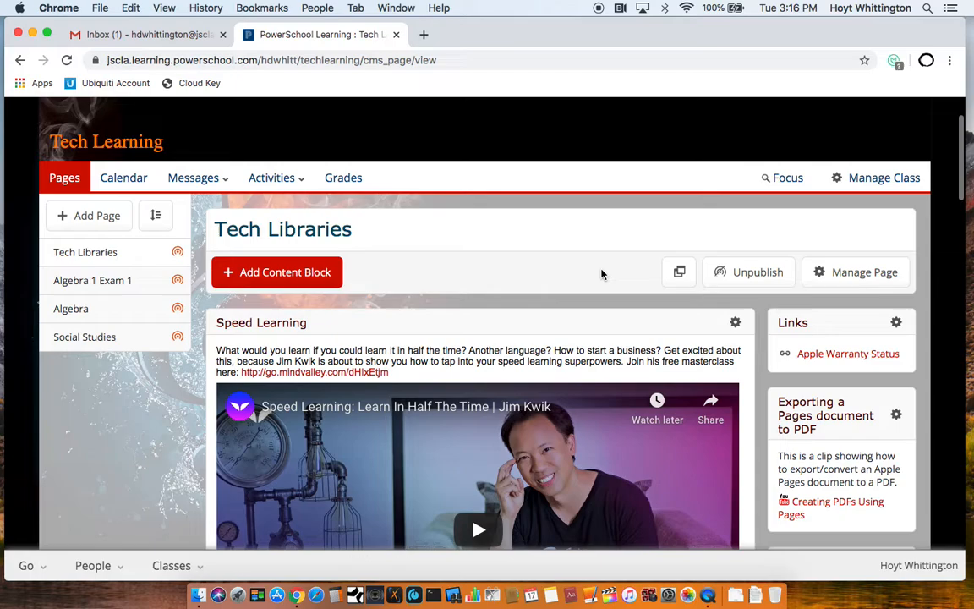
mouse_move(105, 358)
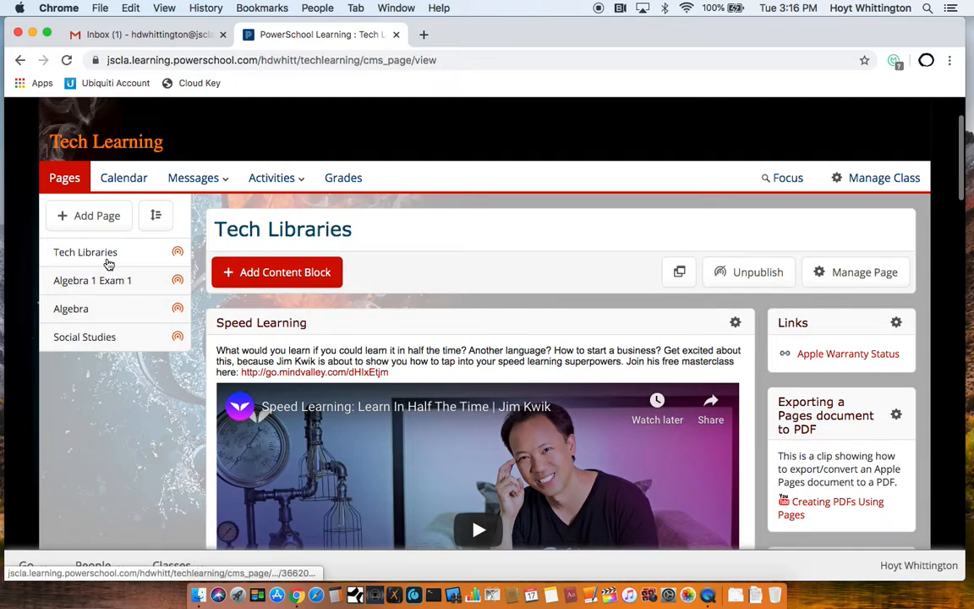
mouse_move(84, 337)
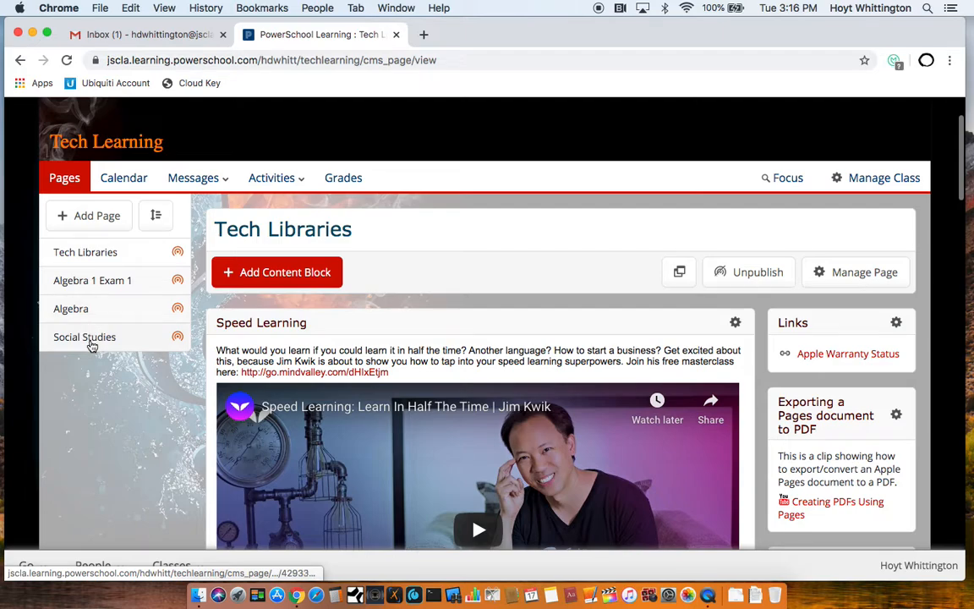
click(84, 336)
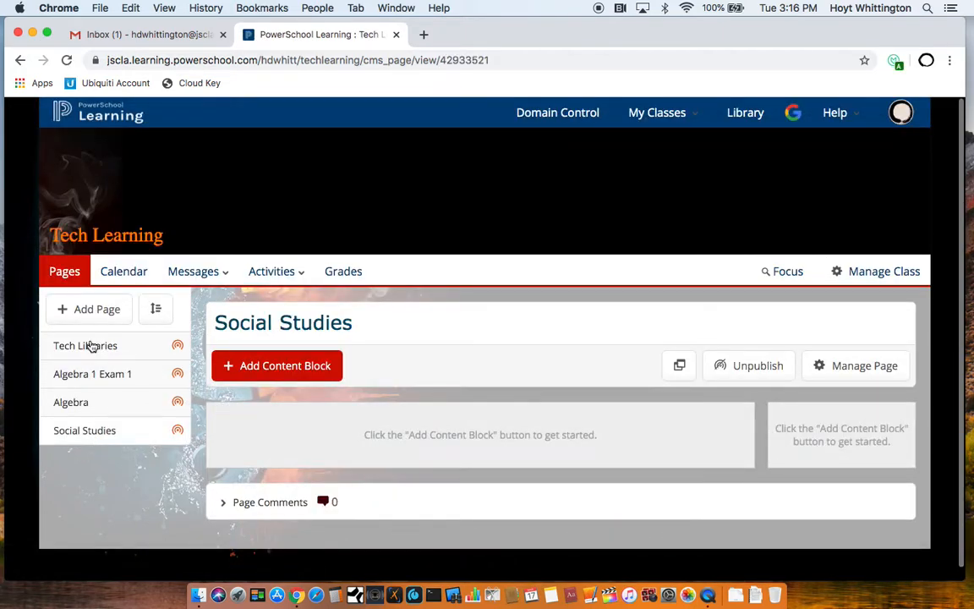
Step: Scroll the class page to bring the Tech Libraries page and its Speed Learning video block into view
scroll(down, 3)
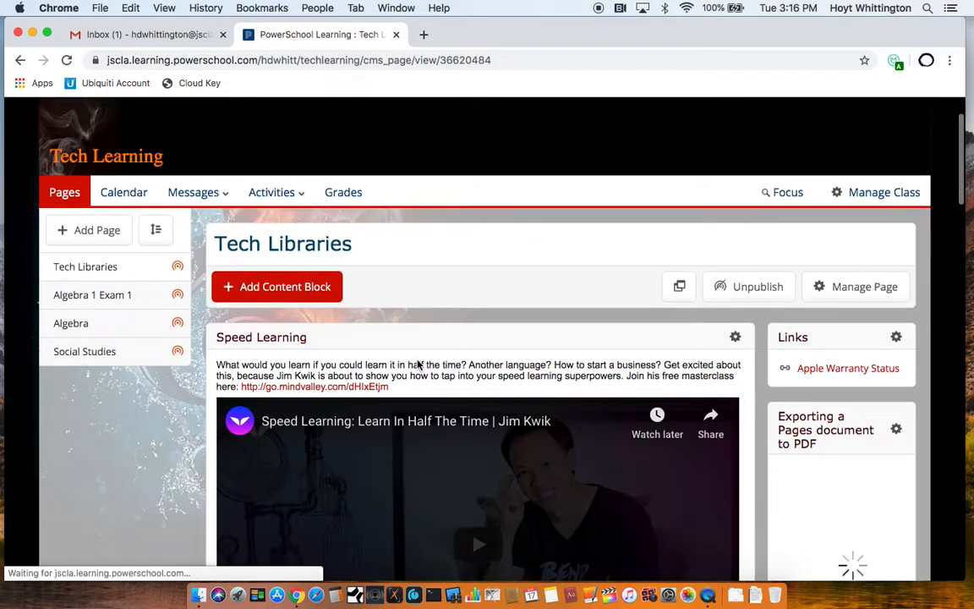
Step: Browse down through the Tech Libraries page blocks, then show the account options with logout
scroll(down, 3)
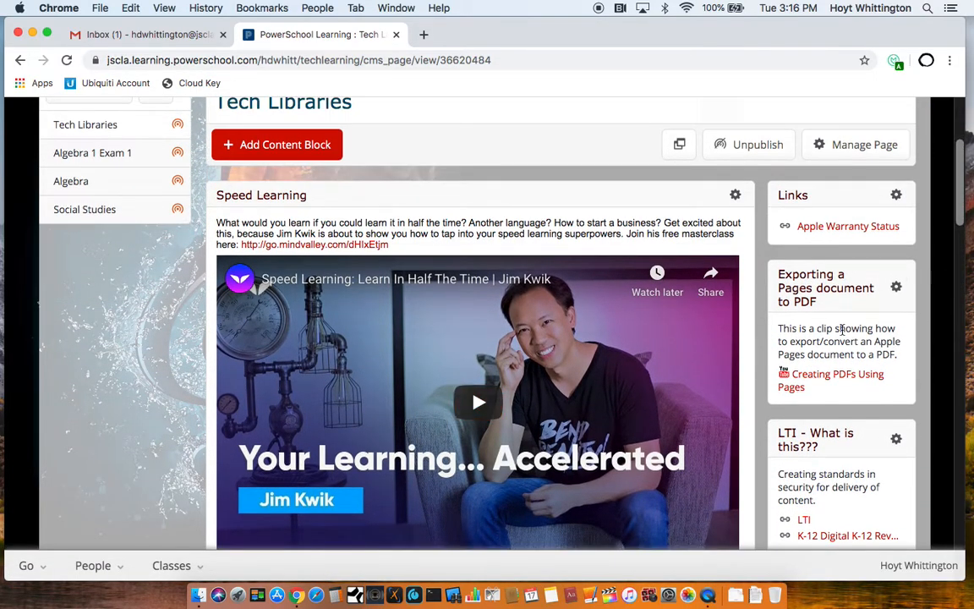
scroll(down, 3)
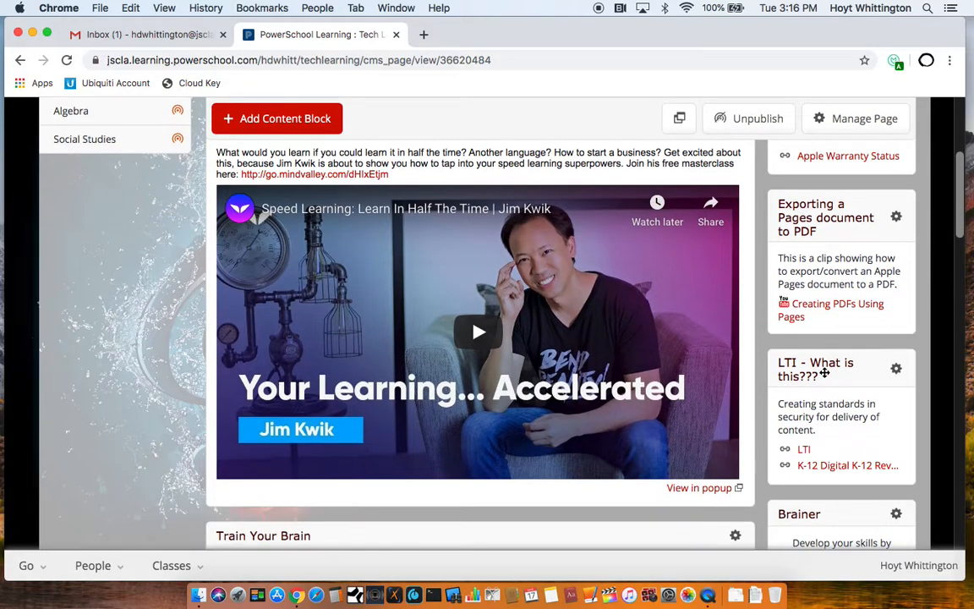
scroll(down, 3)
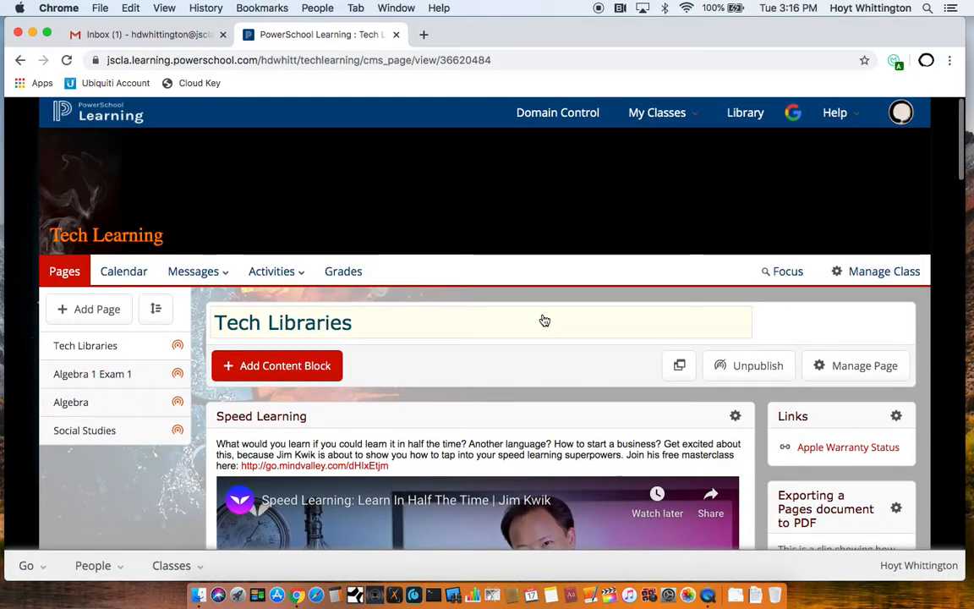
mouse_move(900, 112)
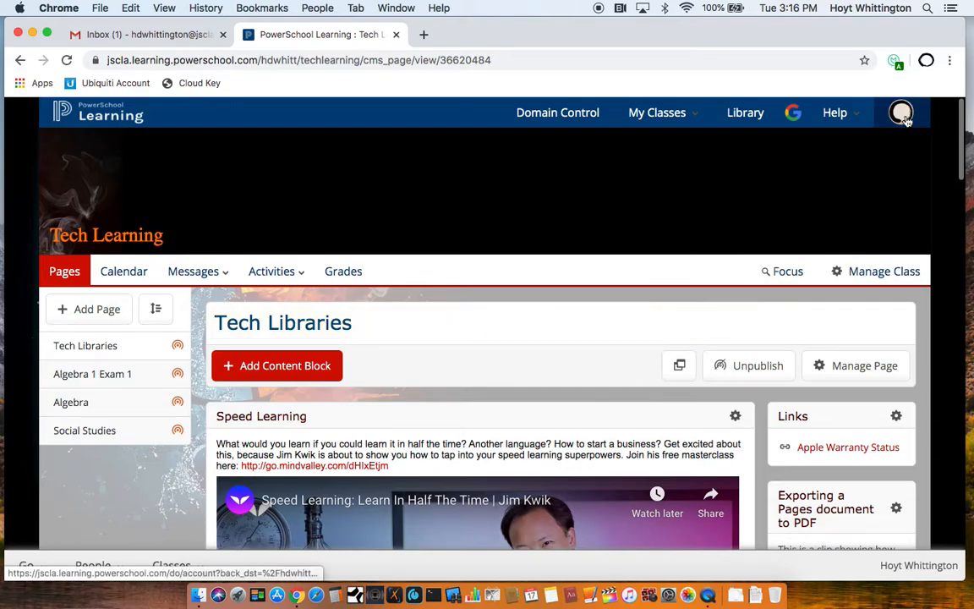
click(899, 112)
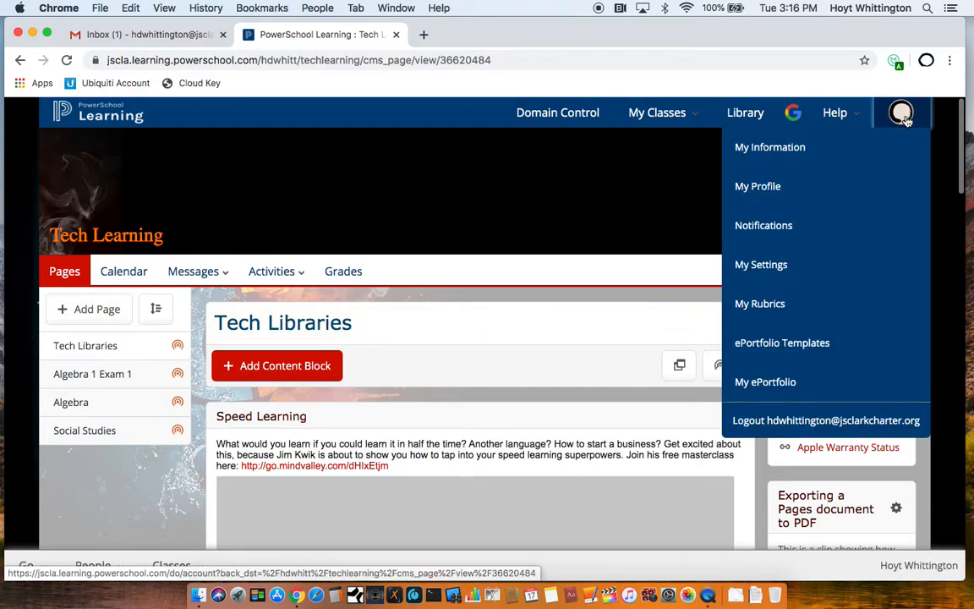
mouse_move(825, 419)
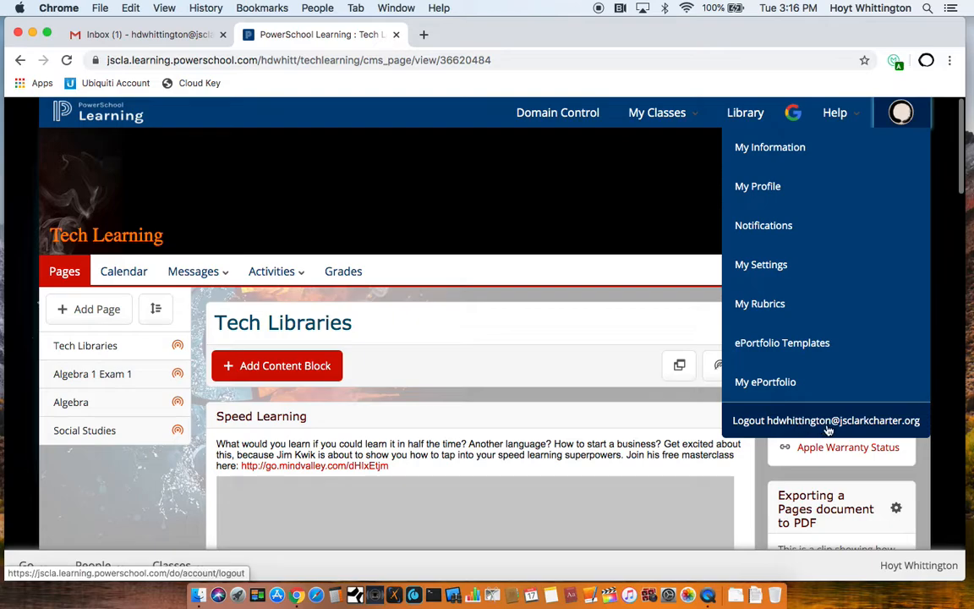
mouse_move(835, 421)
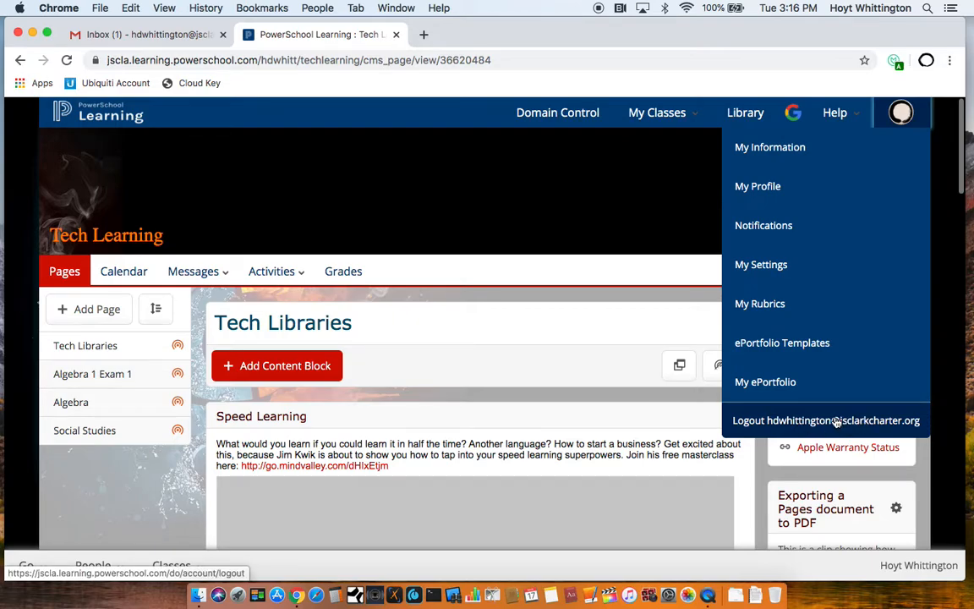